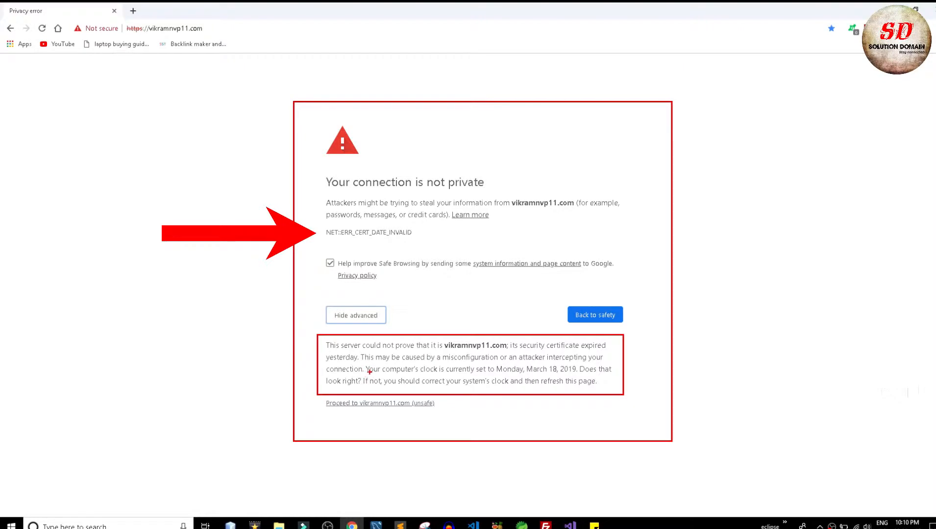
Load vikramnvp11.com in Chrome and scroll down to the laptop buying guide's step list.
drag(365, 376, 591, 378)
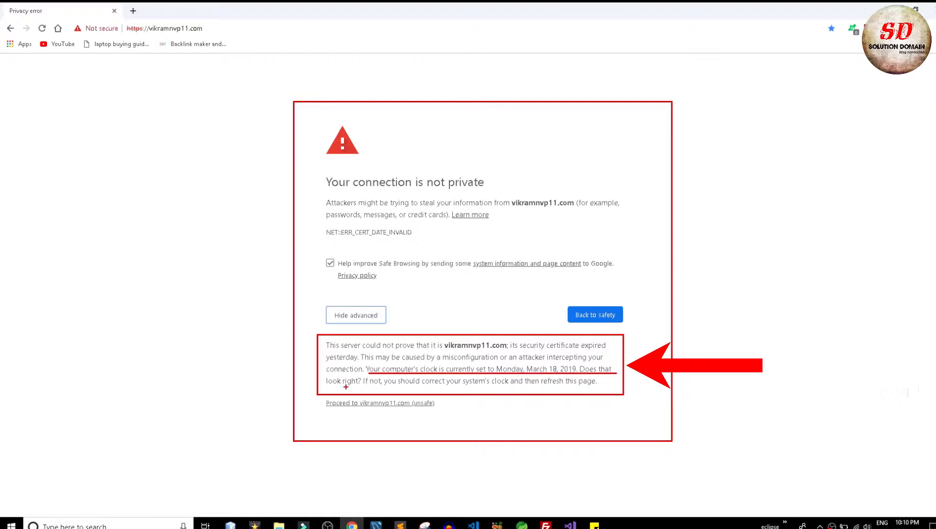
right_click(896, 526)
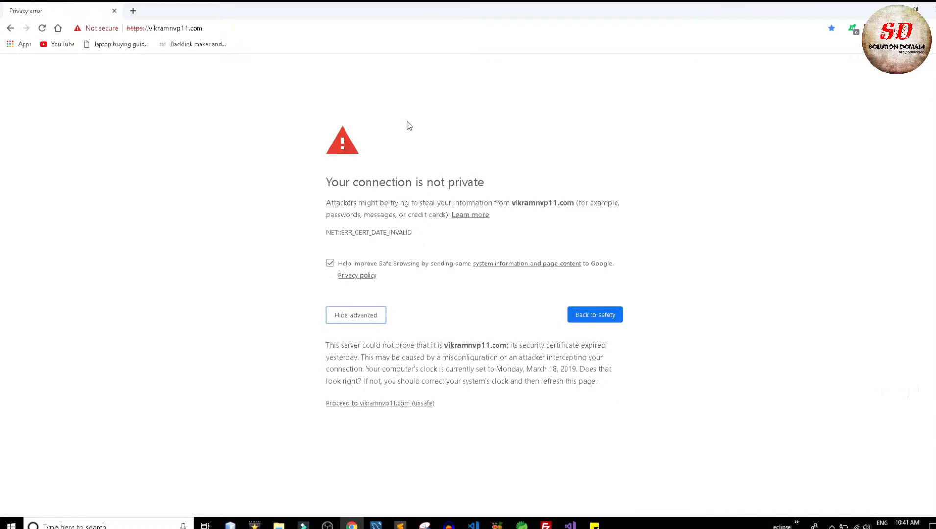
click(356, 315)
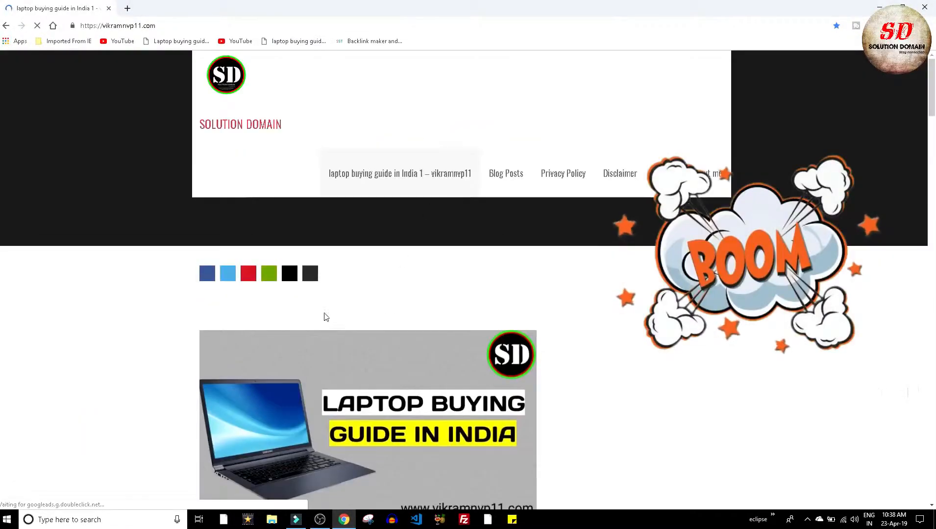
scroll(down, 3)
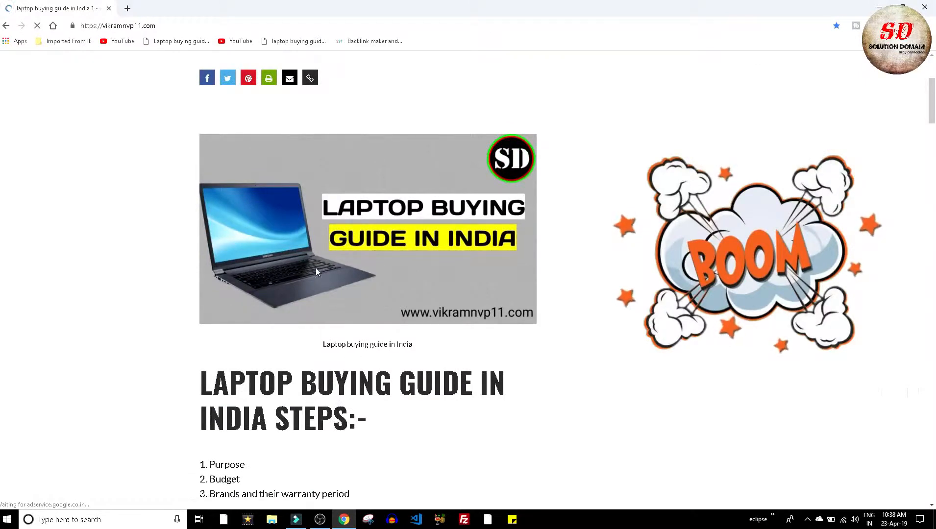